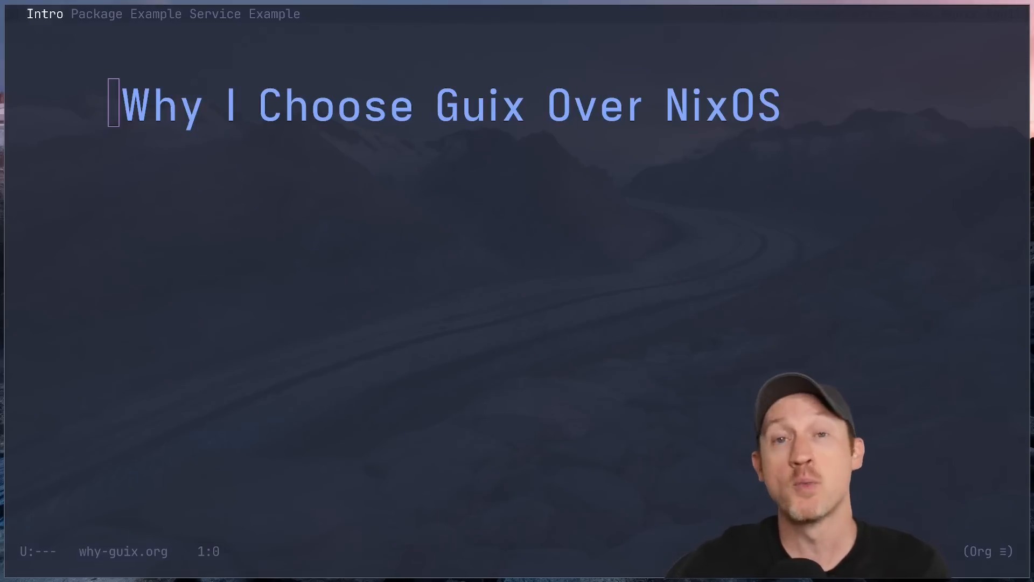
Step: Advance the slides to Package Example, showing emacs.scm at the emacs-no-x definition
left_click(96, 12)
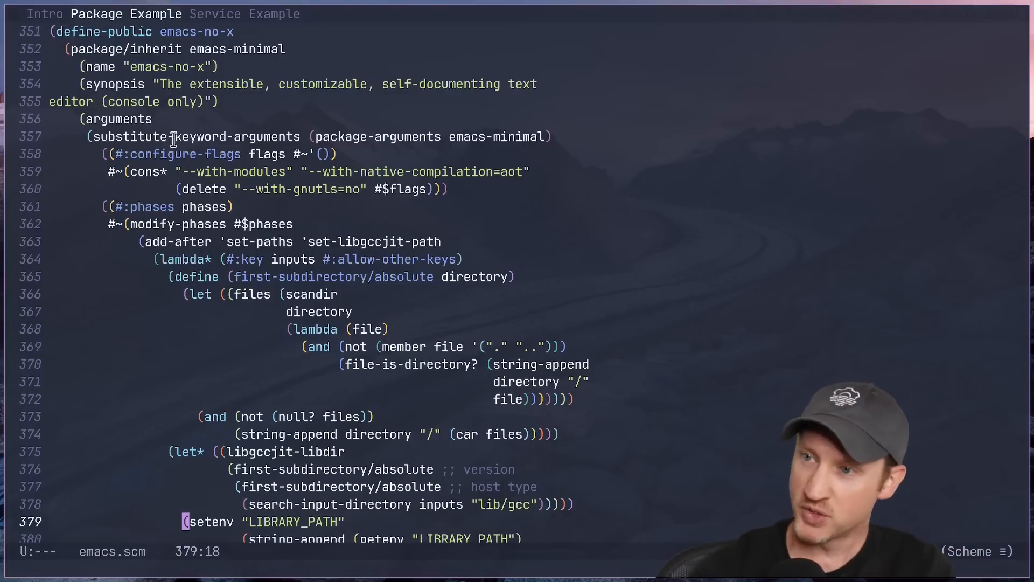
mouse_move(235, 130)
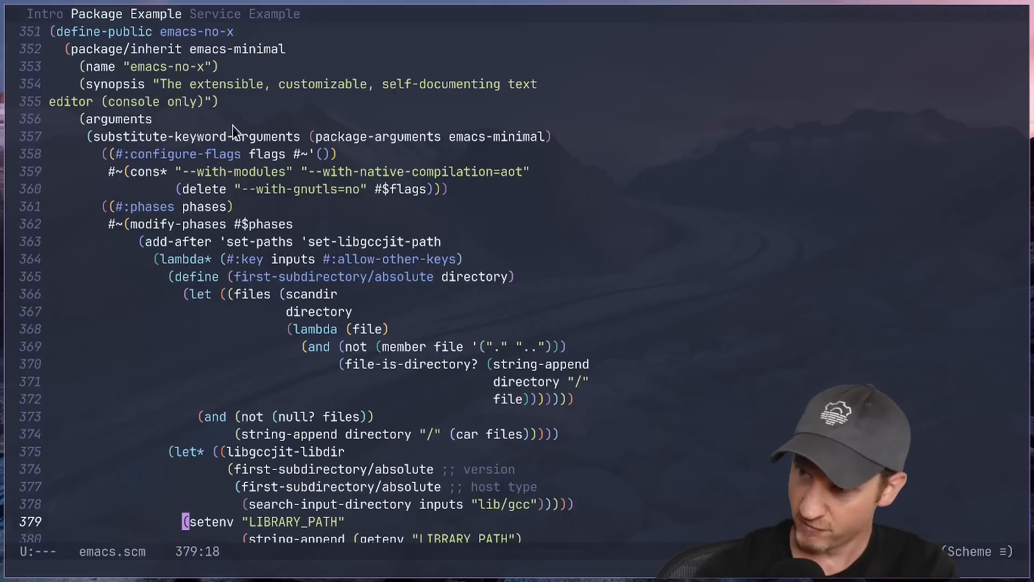
mouse_move(308, 209)
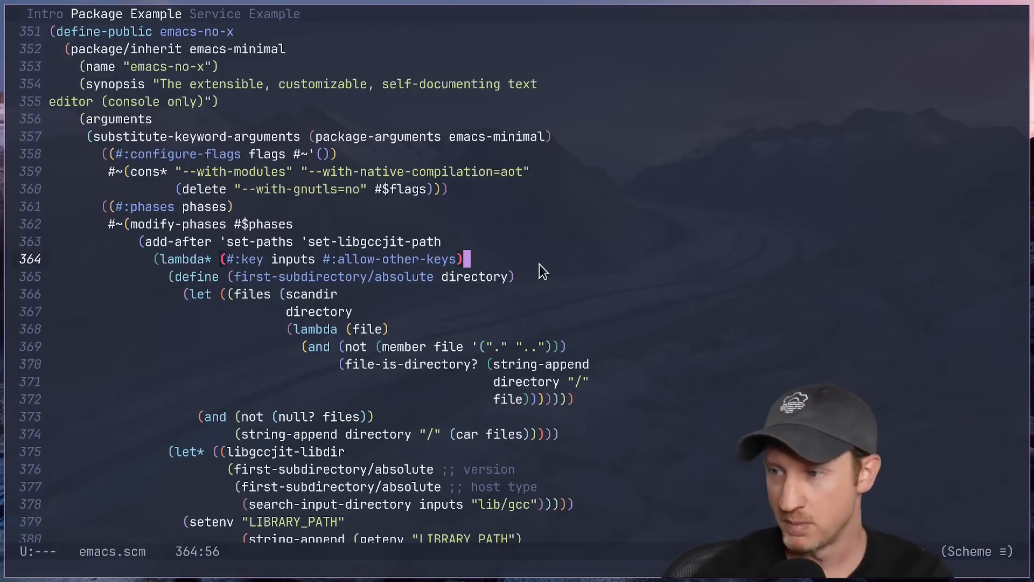
Step: Run M-x guix and start the package-by-name lookup listing 29,076 packages
type("guix")
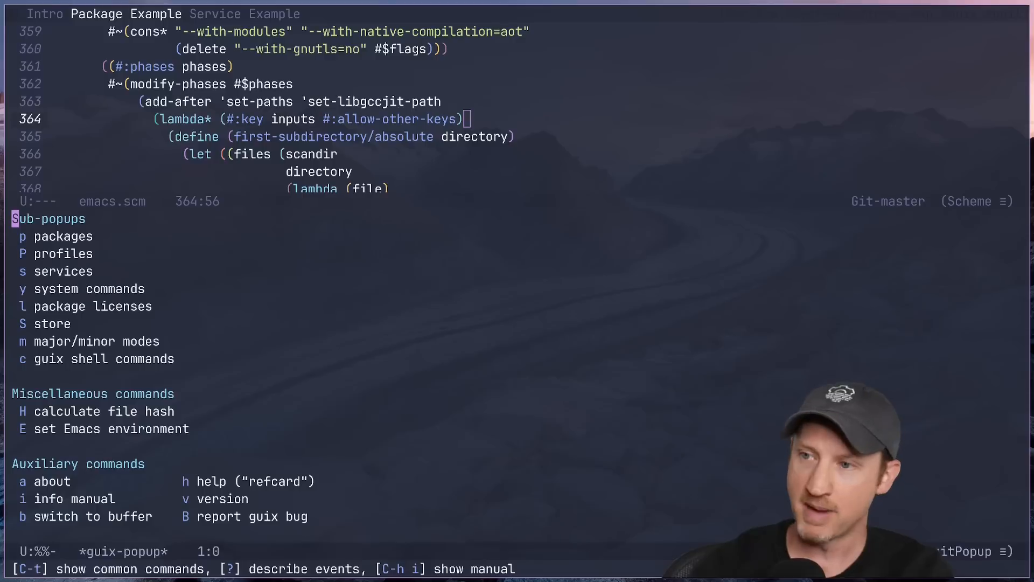
mouse_move(53, 253)
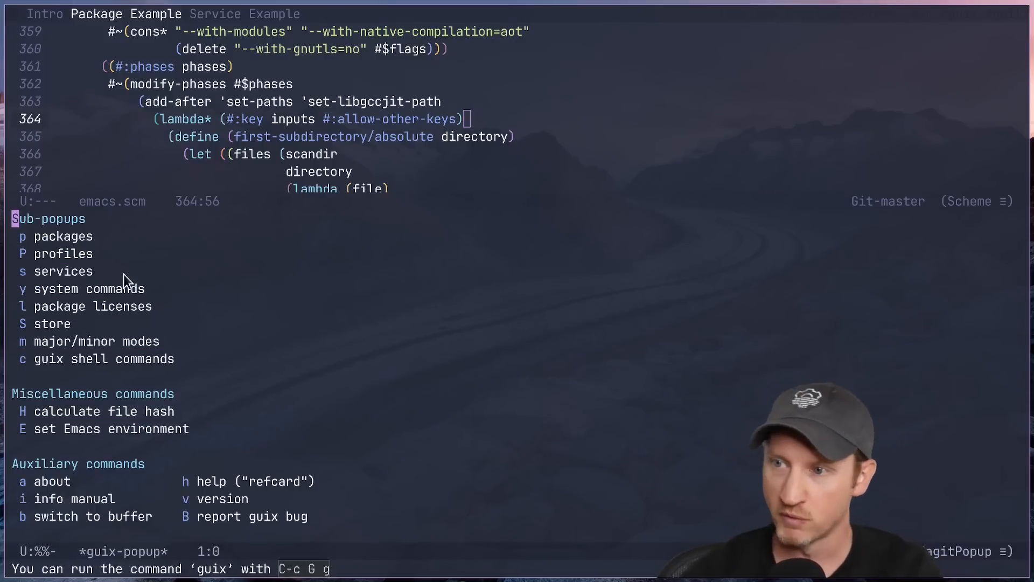
mouse_move(244, 340)
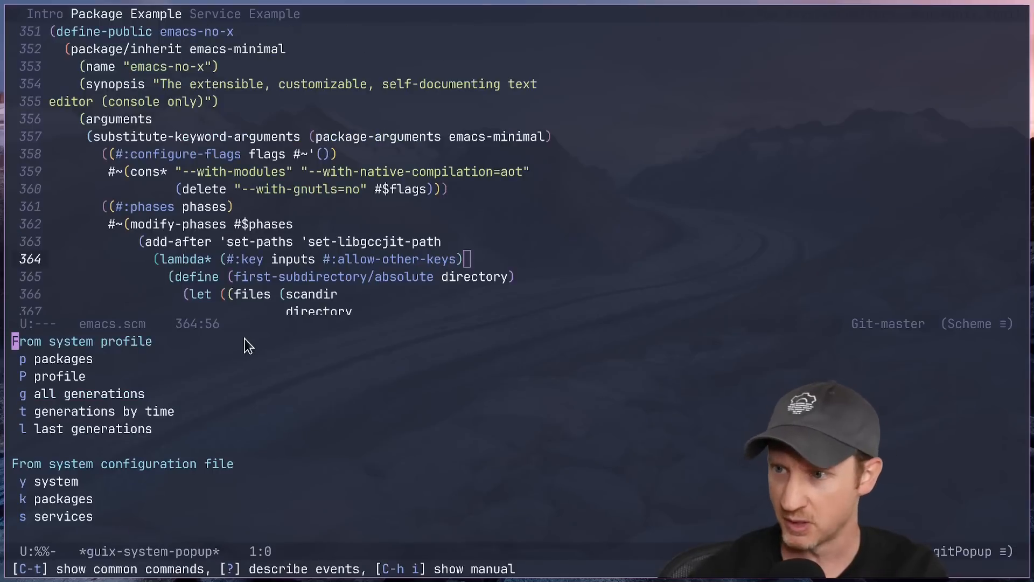
mouse_move(39, 482)
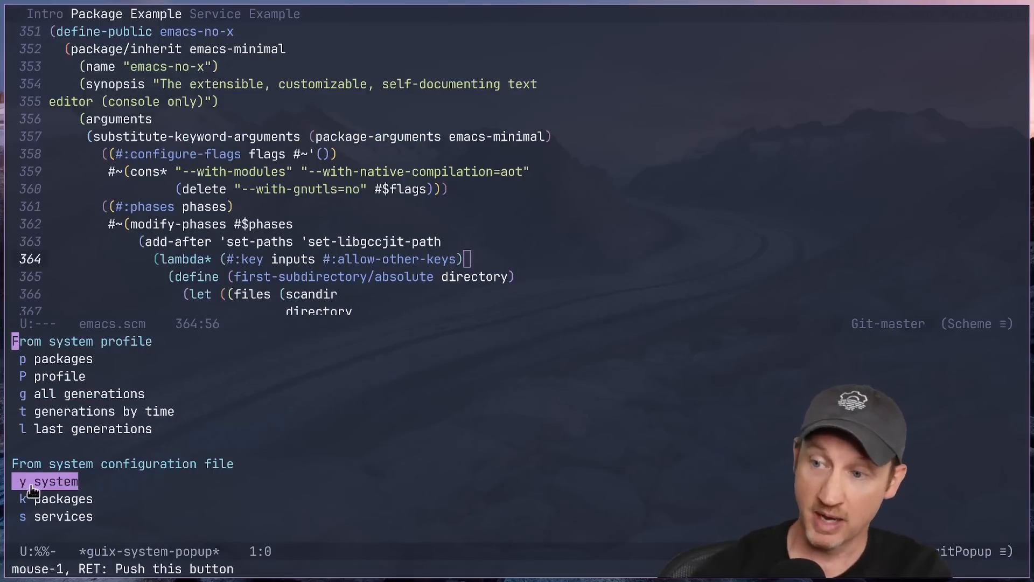
mouse_move(204, 463)
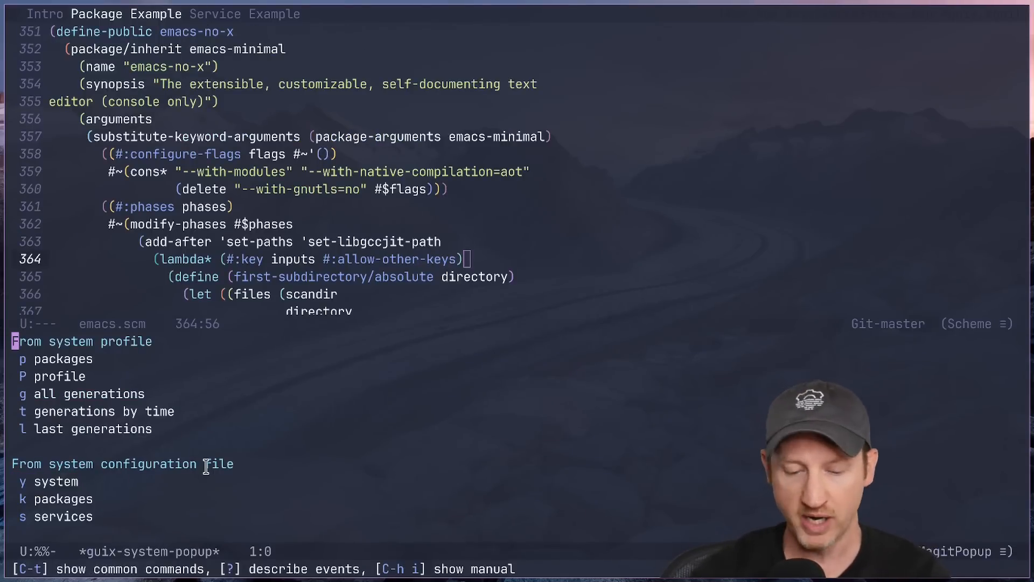
key("p")
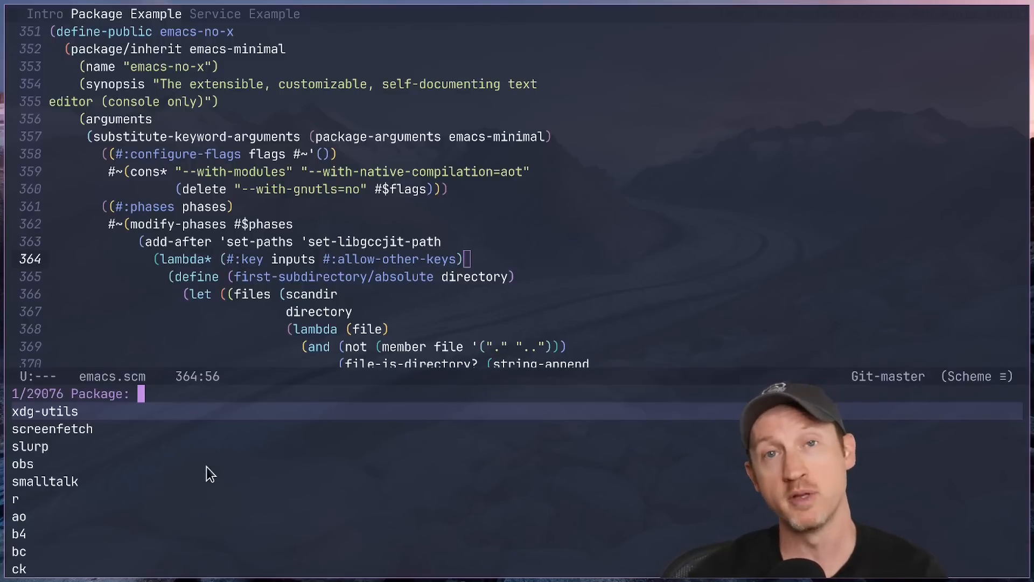
Step: Type 'emac' in the Package: prompt, then cancel back to emacs.scm
type("emac")
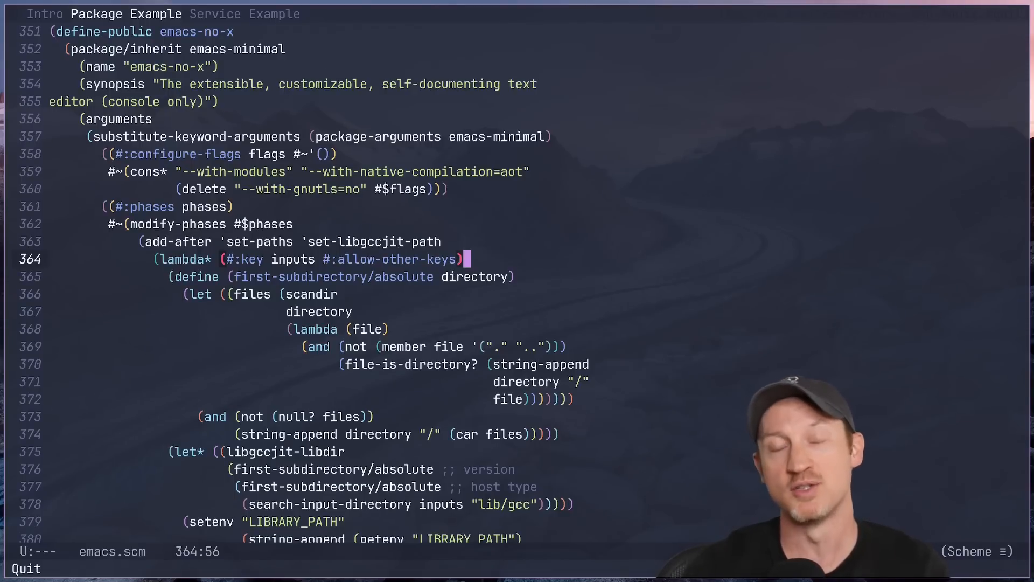
Step: Switch to the Service Example slide showing gitile-service-type in version-control.scm, scrolling slightly
left_click(215, 14)
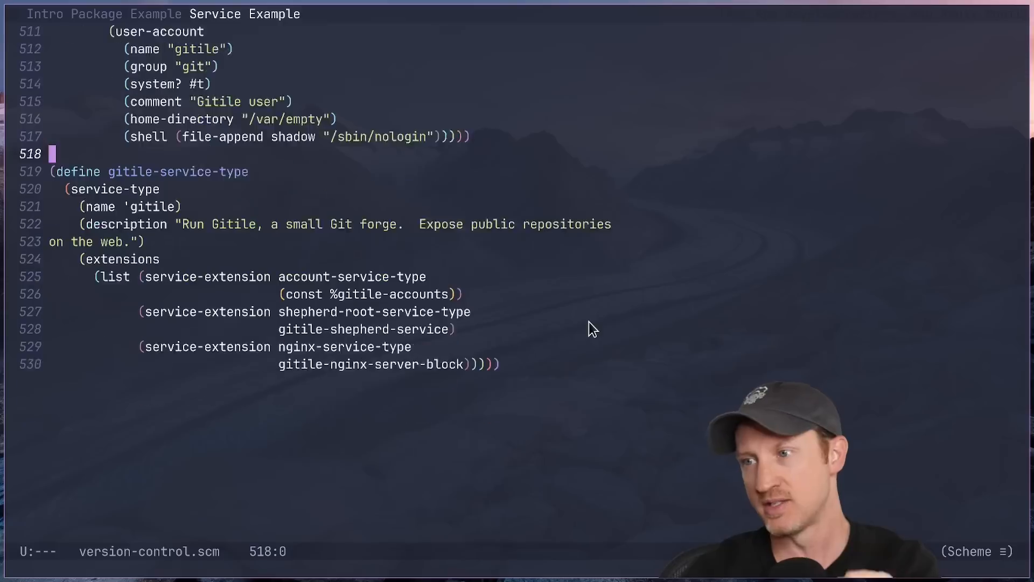
scroll("down", 3)
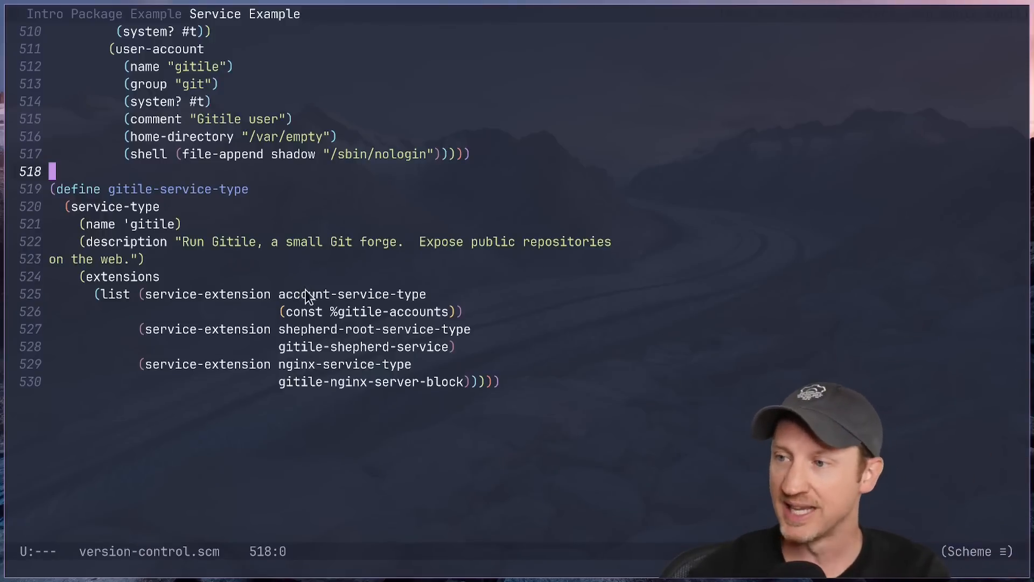
Step: Scroll version-control.scm up to the %gitile-accounts definition above gitile-service-type
scroll("down", 3)
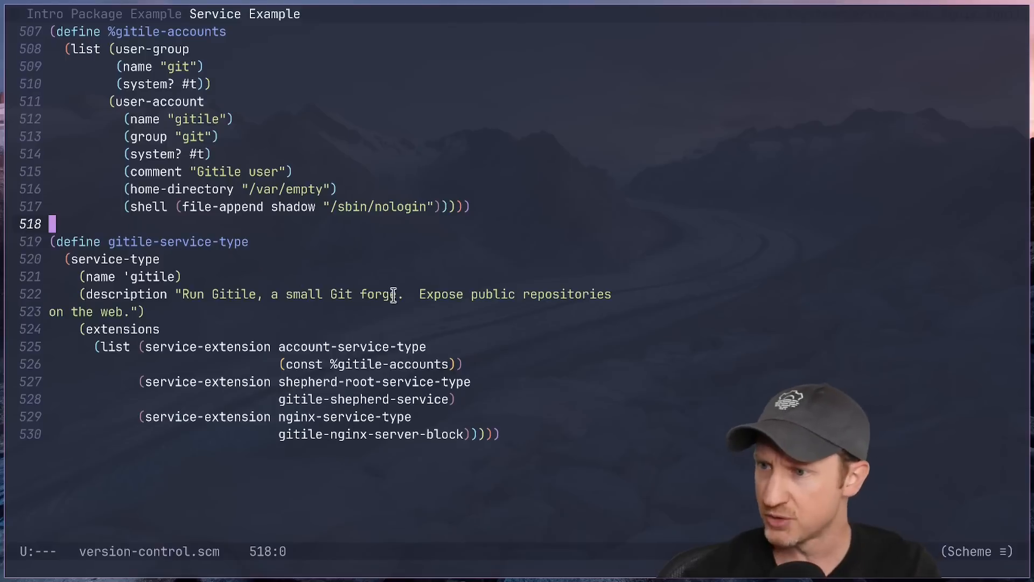
mouse_move(485, 375)
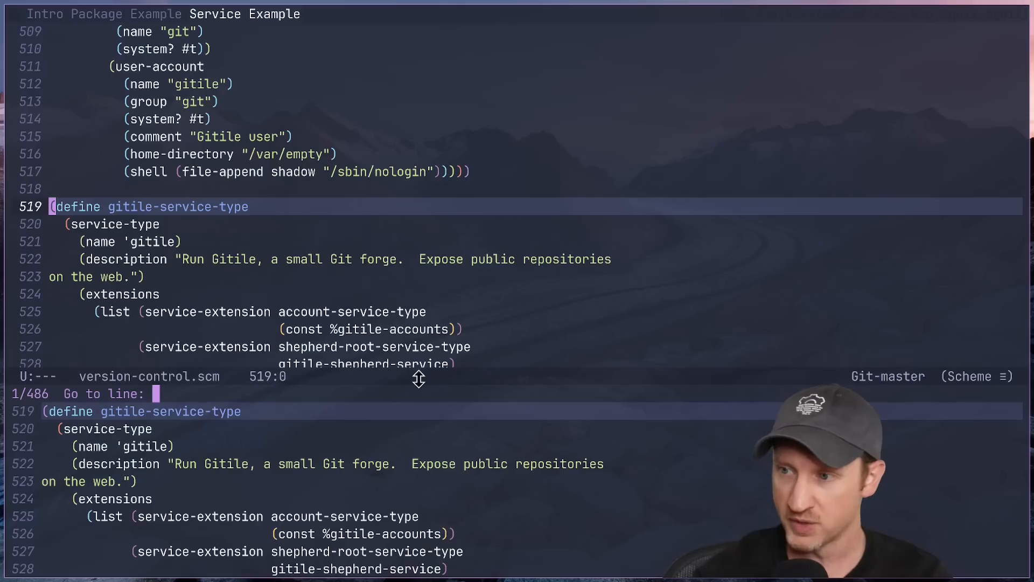
Step: Search 'giti shep' to reach gitile-shepherd-service, then scroll to gitile-service-type at line 530
type("giti shep")
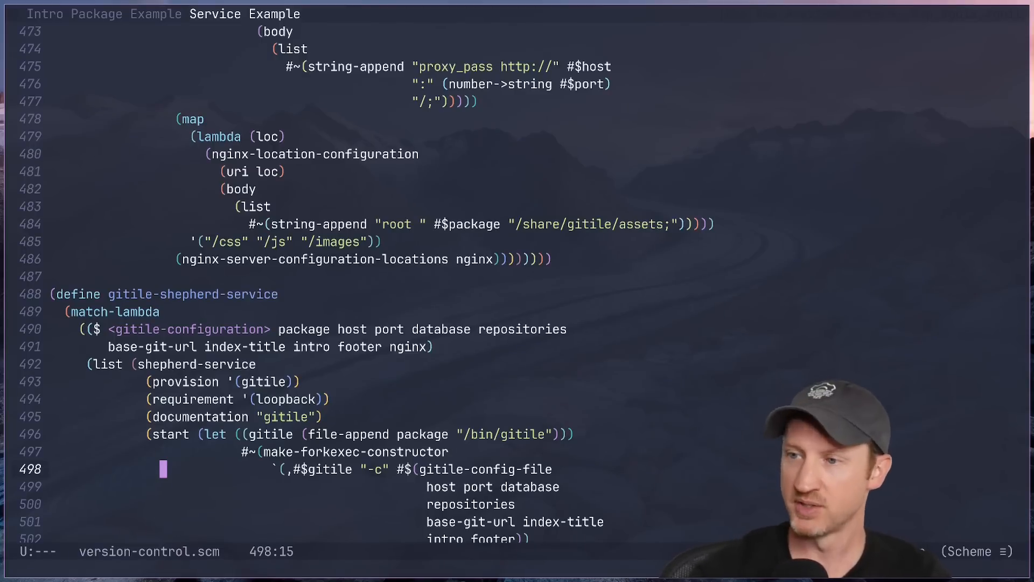
scroll("down", 3)
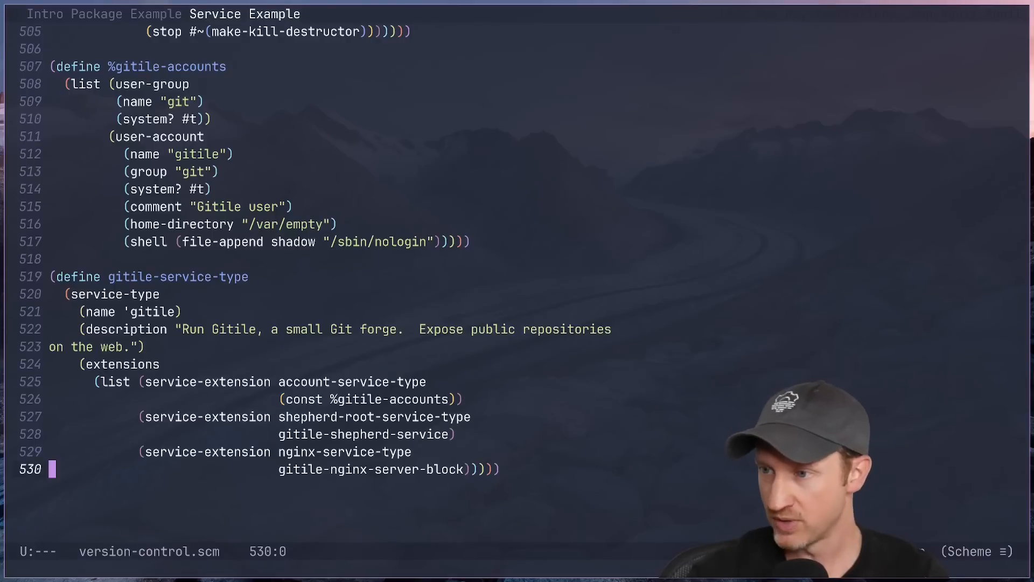